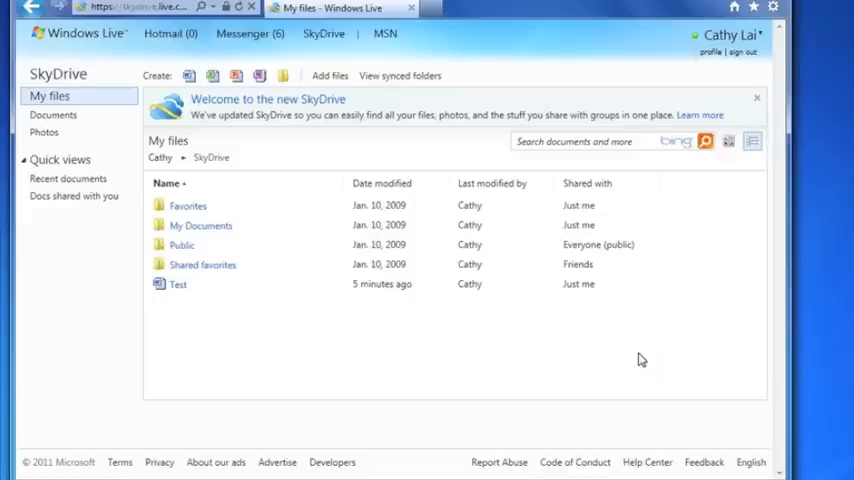
pyautogui.moveTo(627, 319)
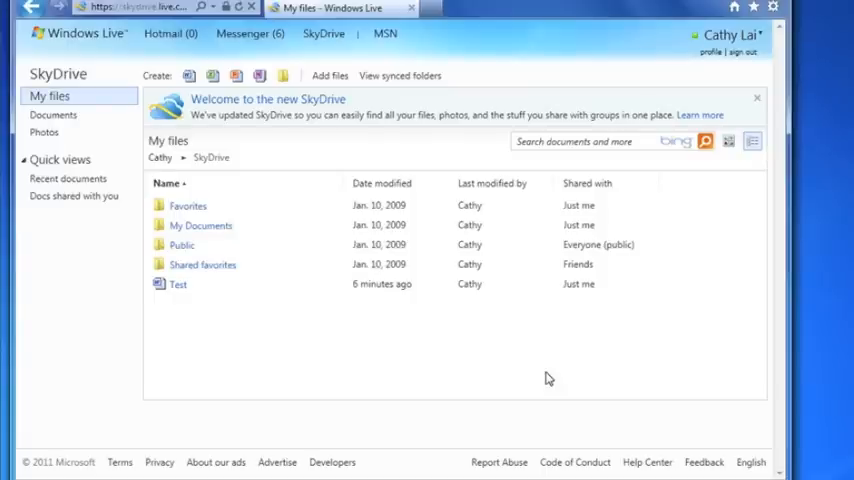
pyautogui.moveTo(519, 375)
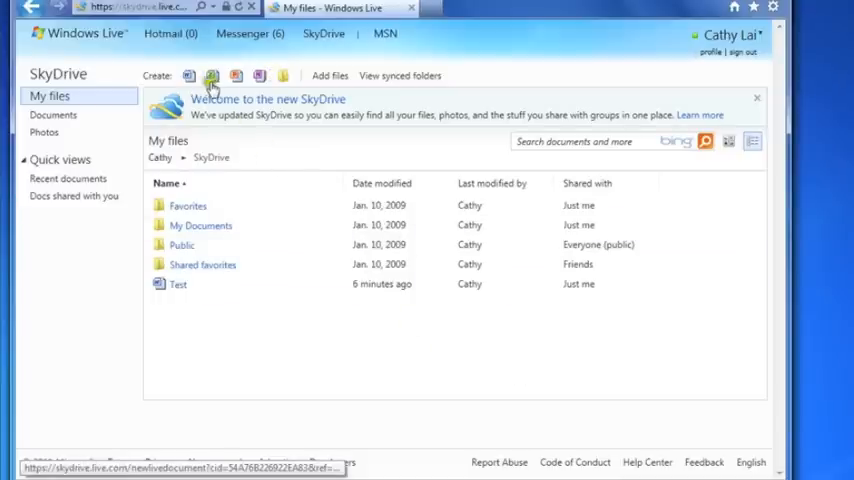
pyautogui.moveTo(269, 77)
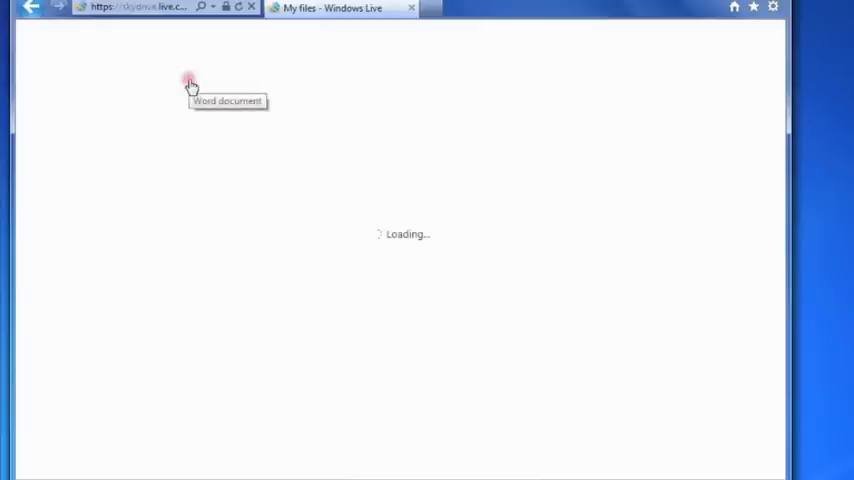
# - Rename the new document from Document1 to 'Demo' and save it
pyautogui.click(188, 82)
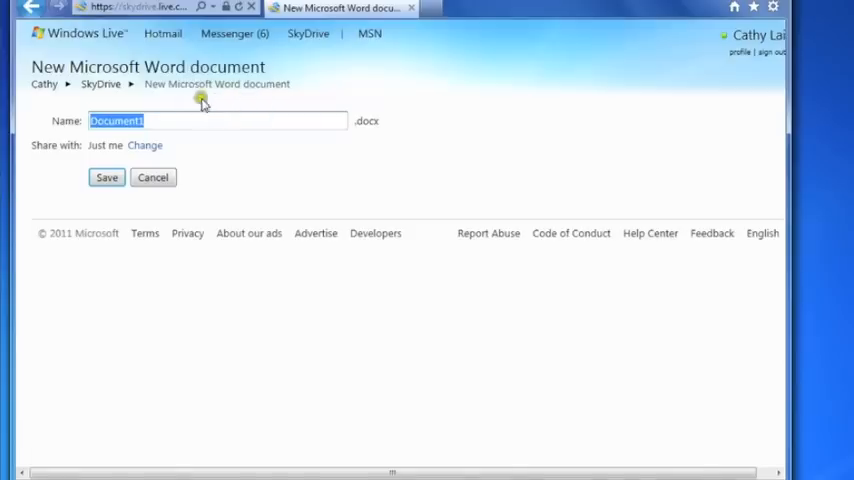
pyautogui.write('Demo')
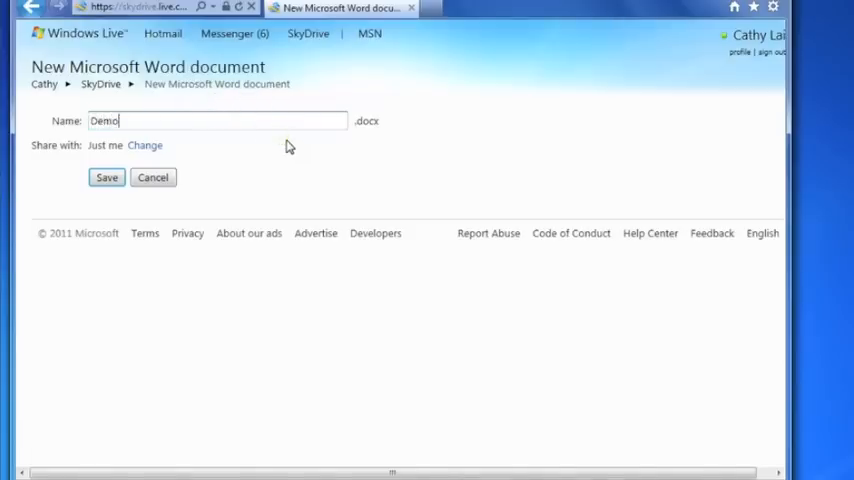
pyautogui.click(106, 177)
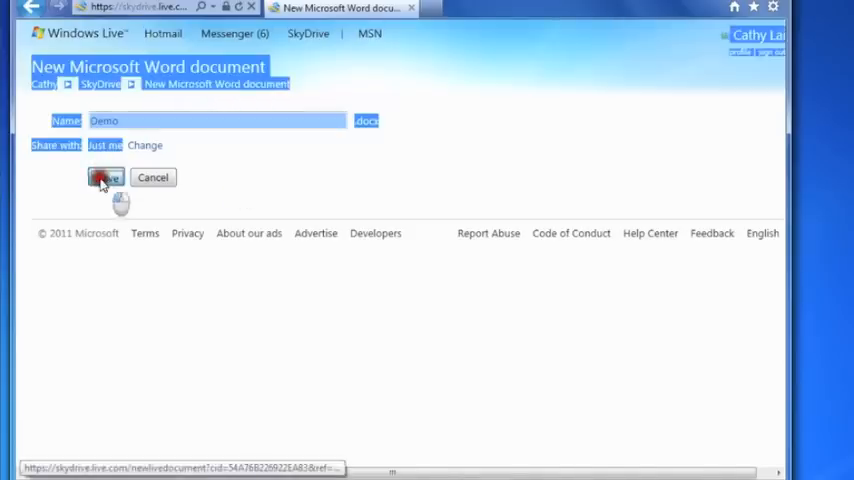
pyautogui.click(105, 177)
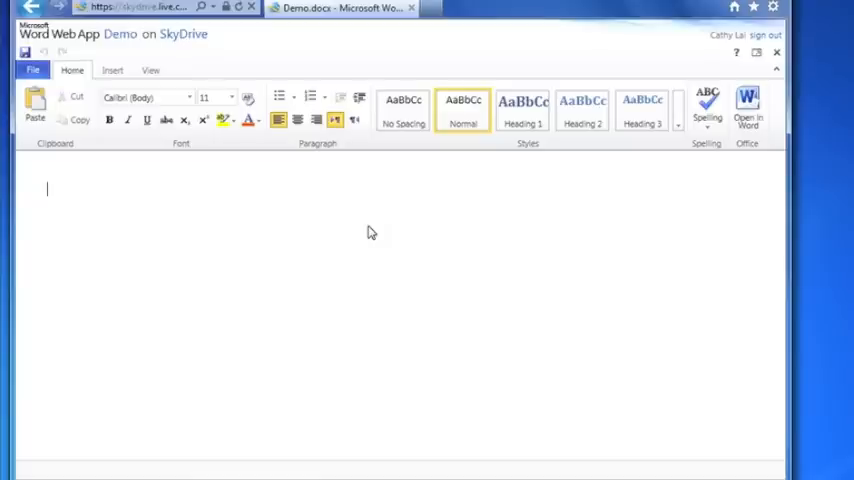
pyautogui.moveTo(458, 248)
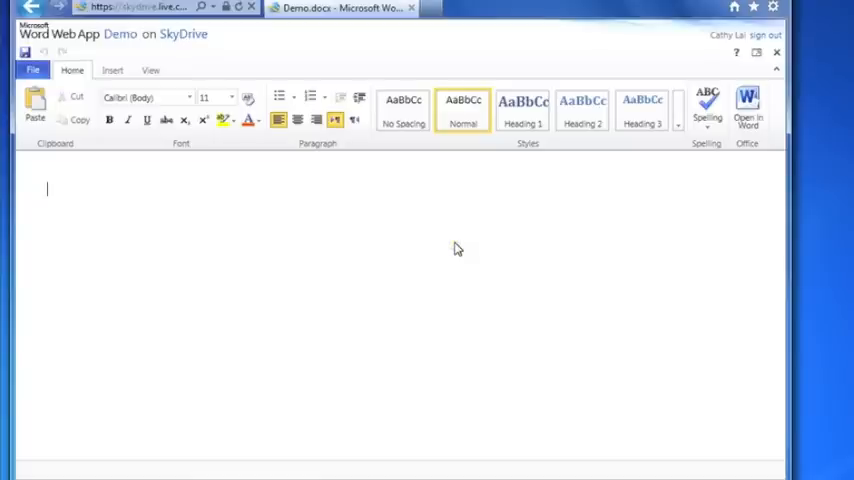
pyautogui.moveTo(462, 257)
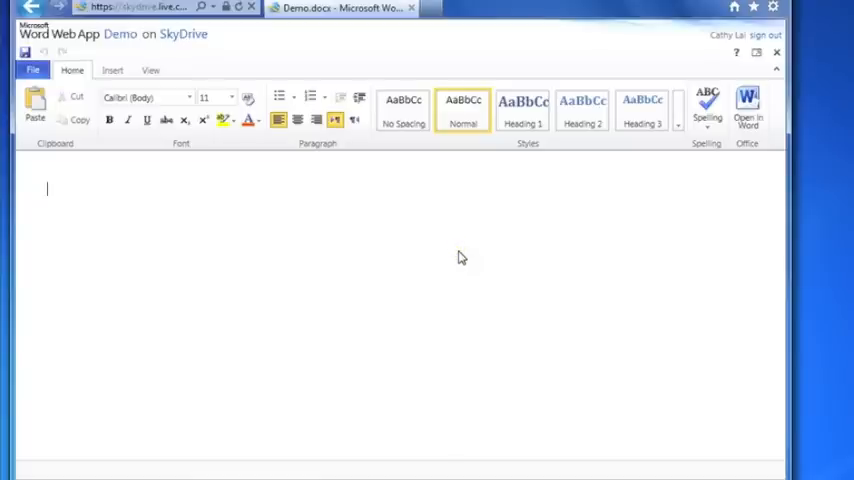
# - Type the sentence "This is a demo." into the Demo document body
pyautogui.write('This is a demo.')
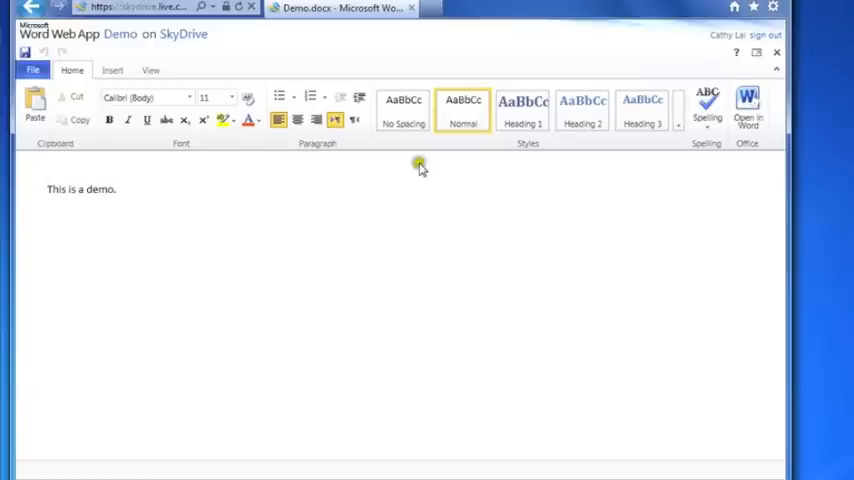
pyautogui.moveTo(776, 53)
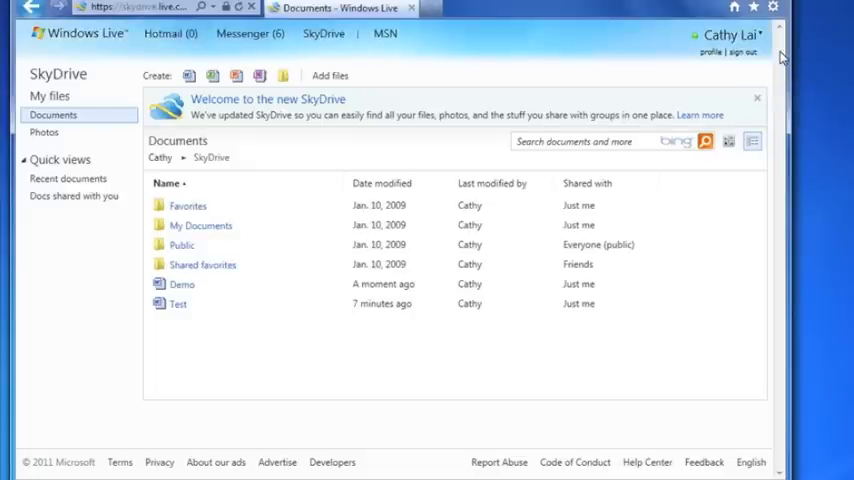
pyautogui.moveTo(743, 67)
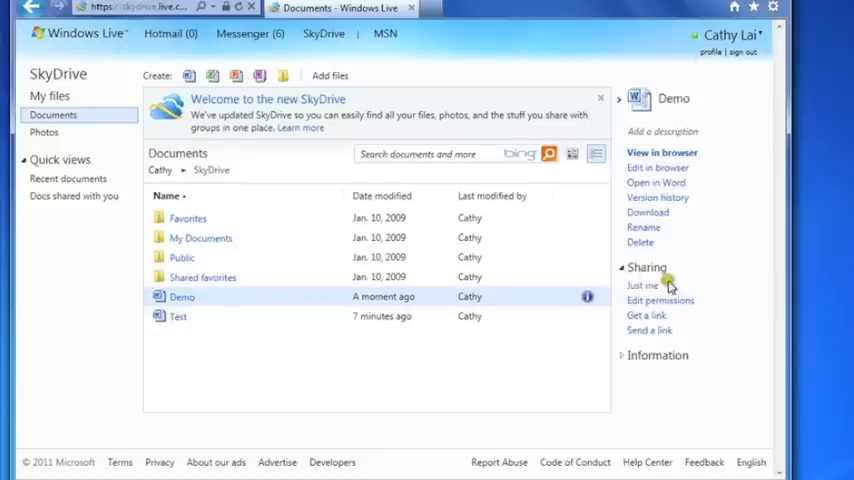
pyautogui.moveTo(650, 285)
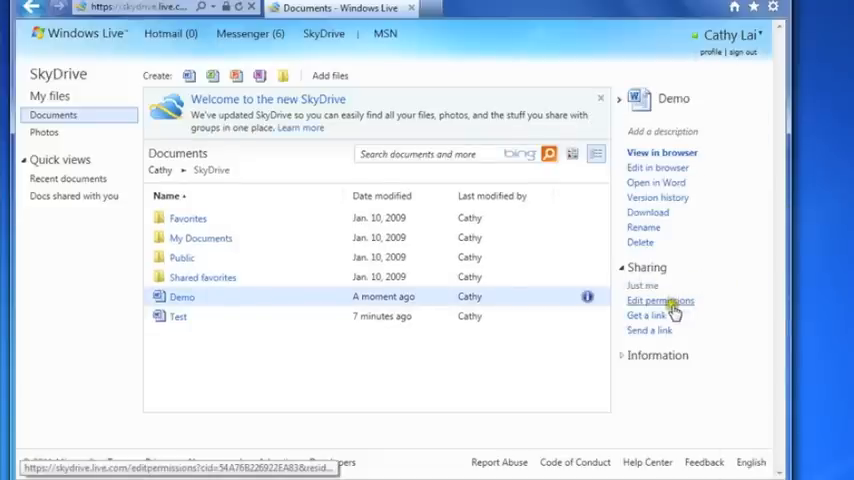
# - Edit Demo.docx permissions to Everyone (public) and save
pyautogui.click(659, 300)
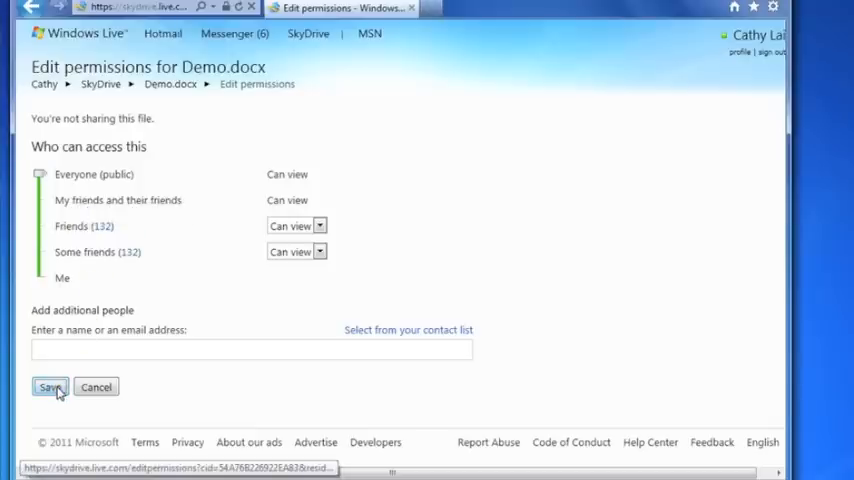
pyautogui.click(48, 387)
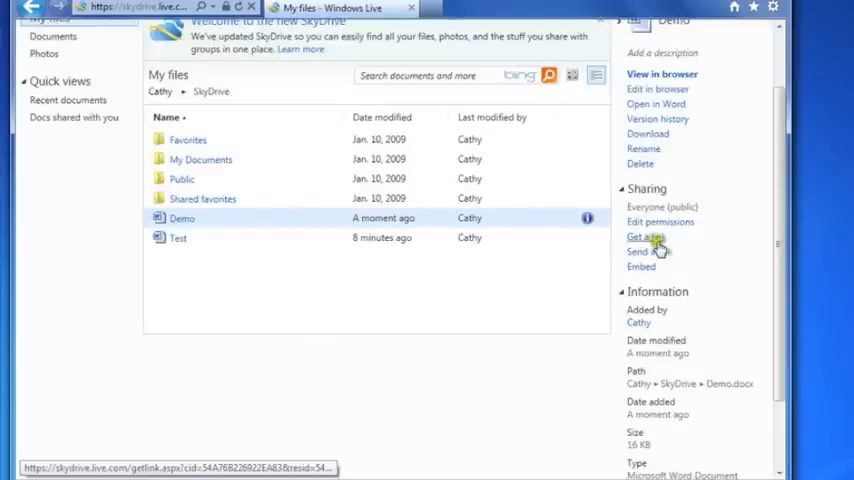
# - Generate a shareable link for Demo.docx from the Sharing section
pyautogui.click(643, 236)
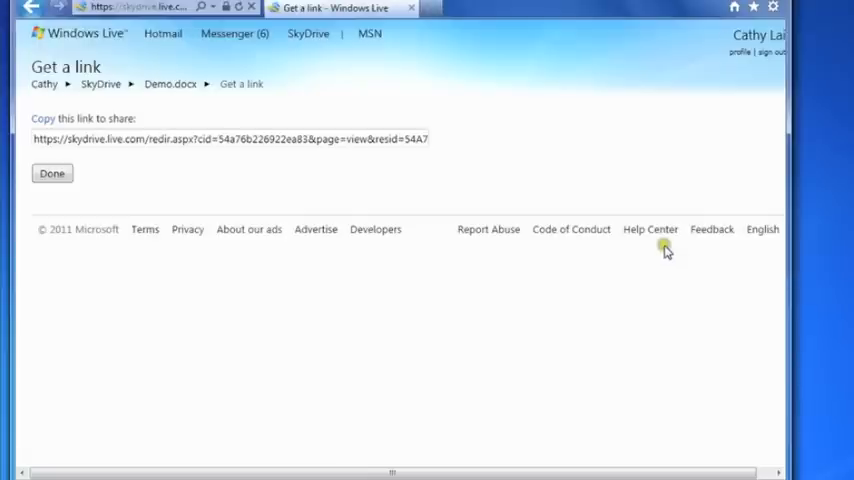
pyautogui.moveTo(287, 127)
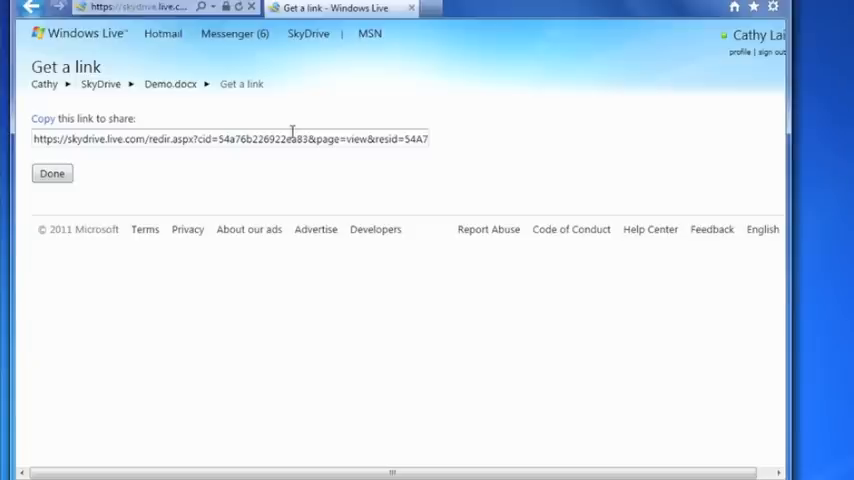
pyautogui.moveTo(311, 121)
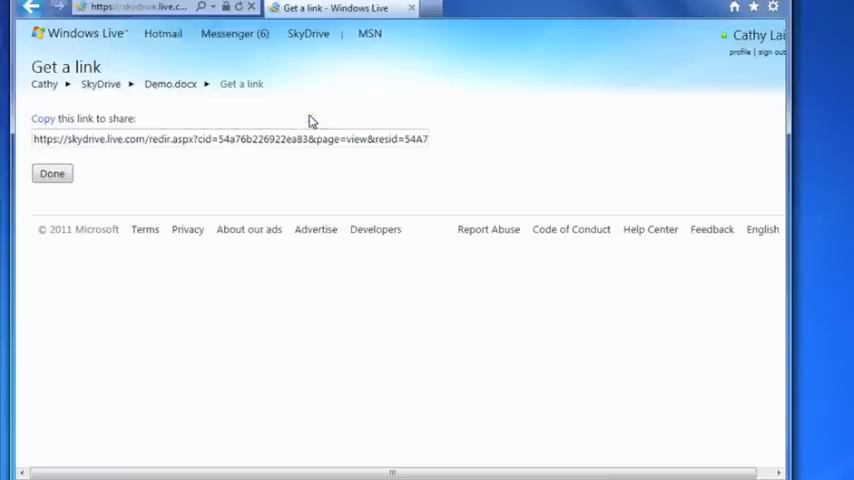
pyautogui.moveTo(322, 128)
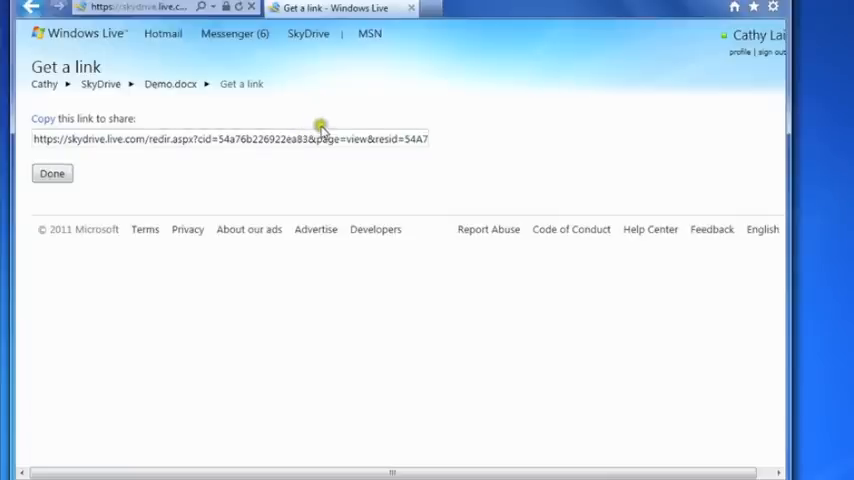
pyautogui.moveTo(352, 135)
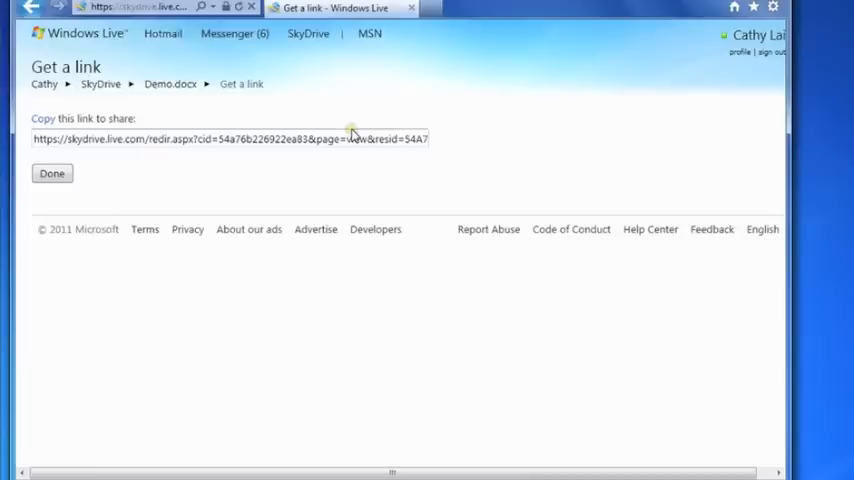
pyautogui.moveTo(352, 165)
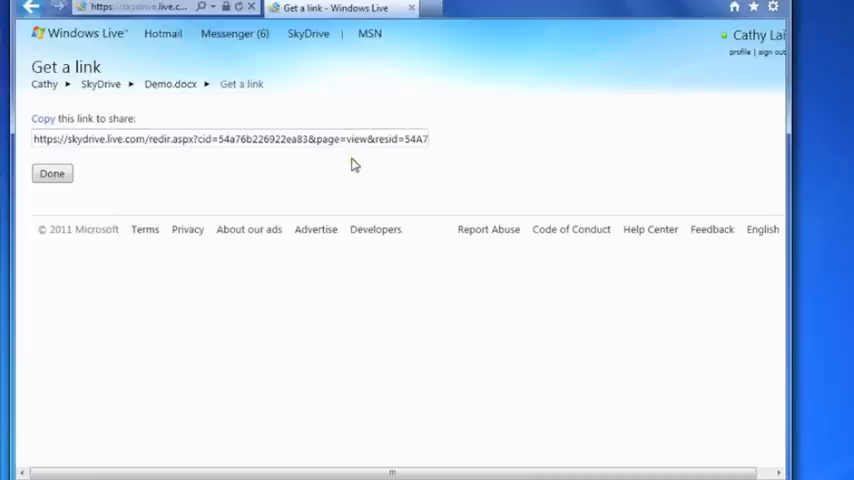